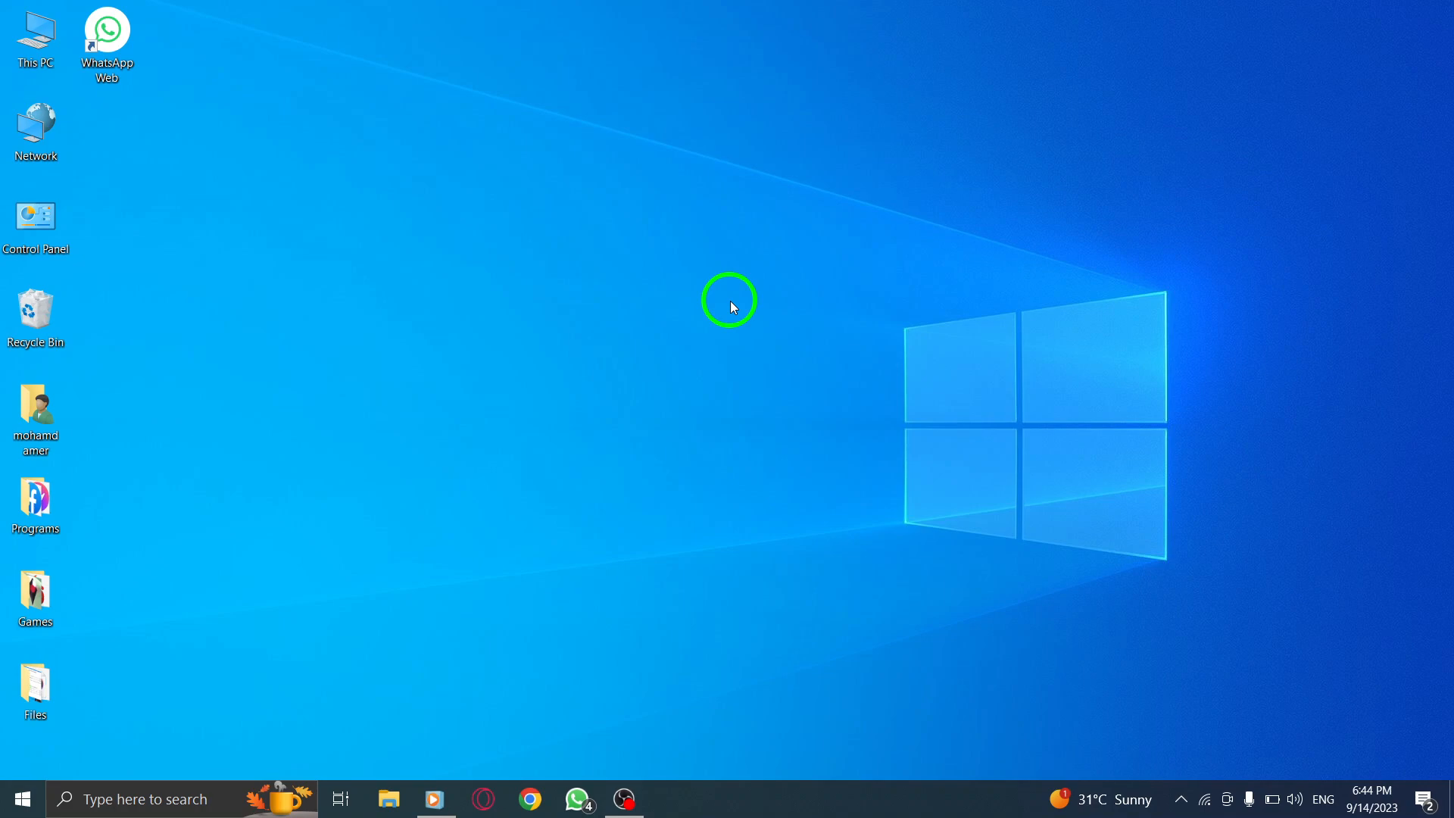
pyautogui.moveTo(714, 302)
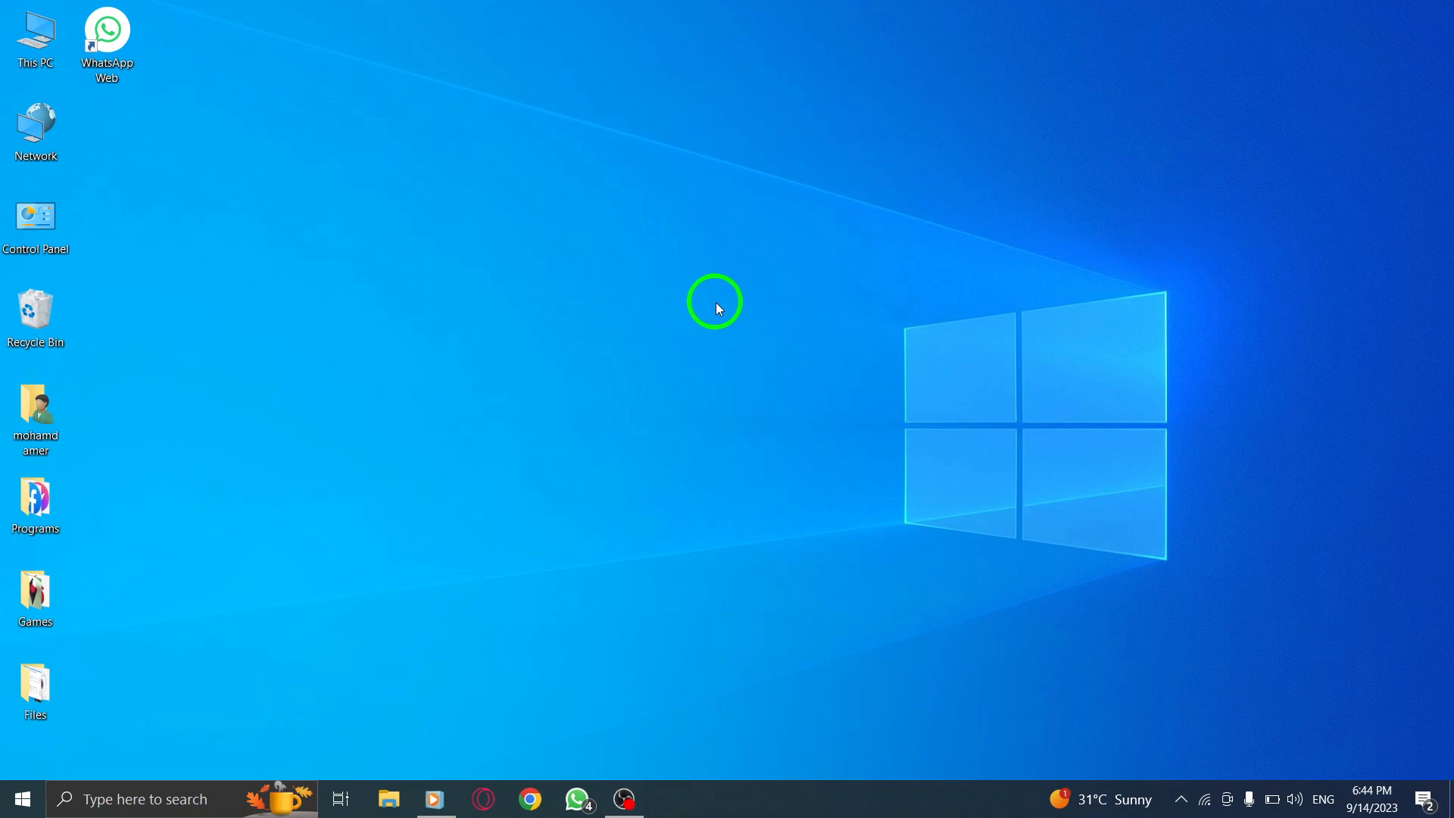
pyautogui.moveTo(501, 239)
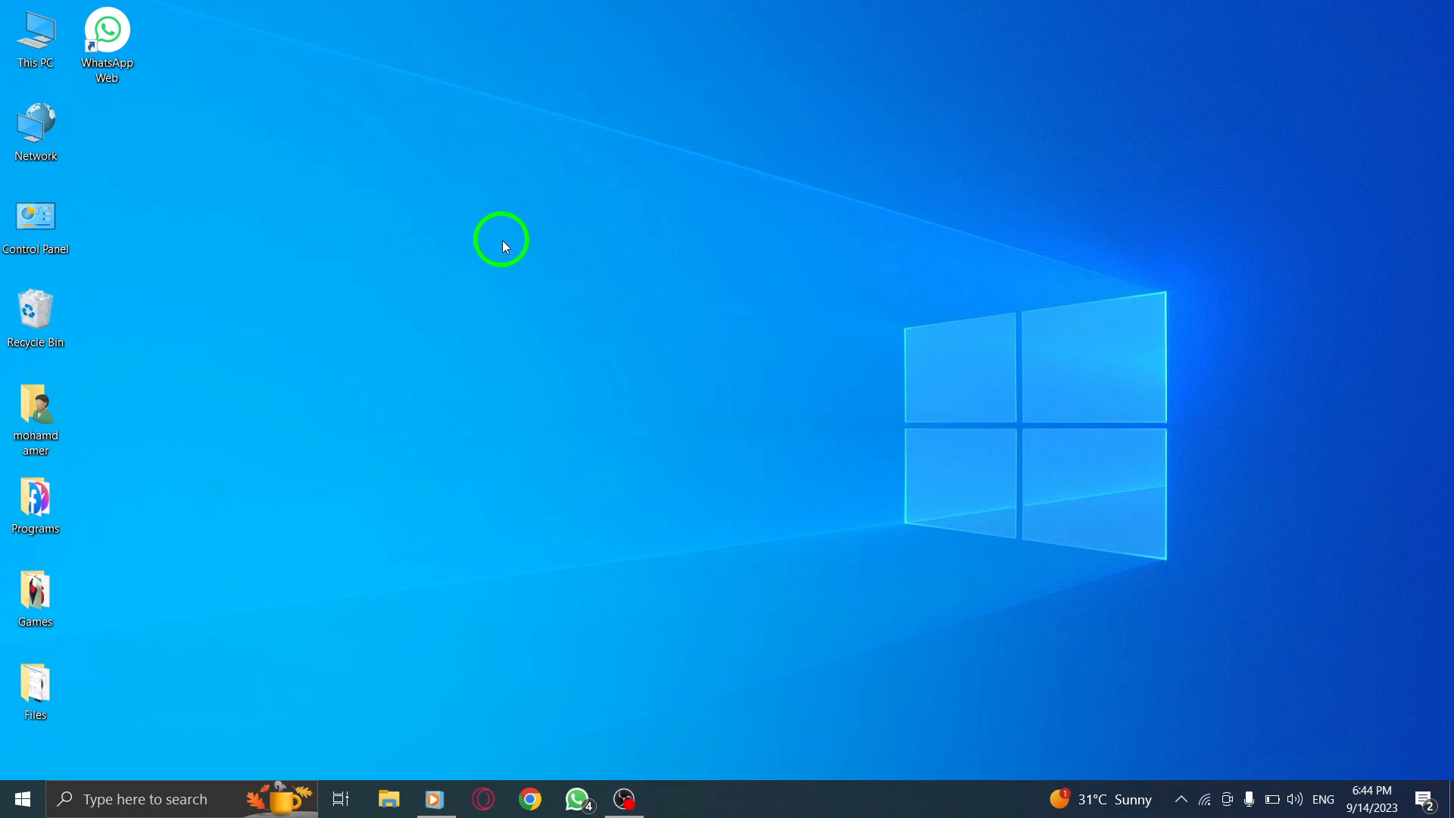
pyautogui.moveTo(346, 206)
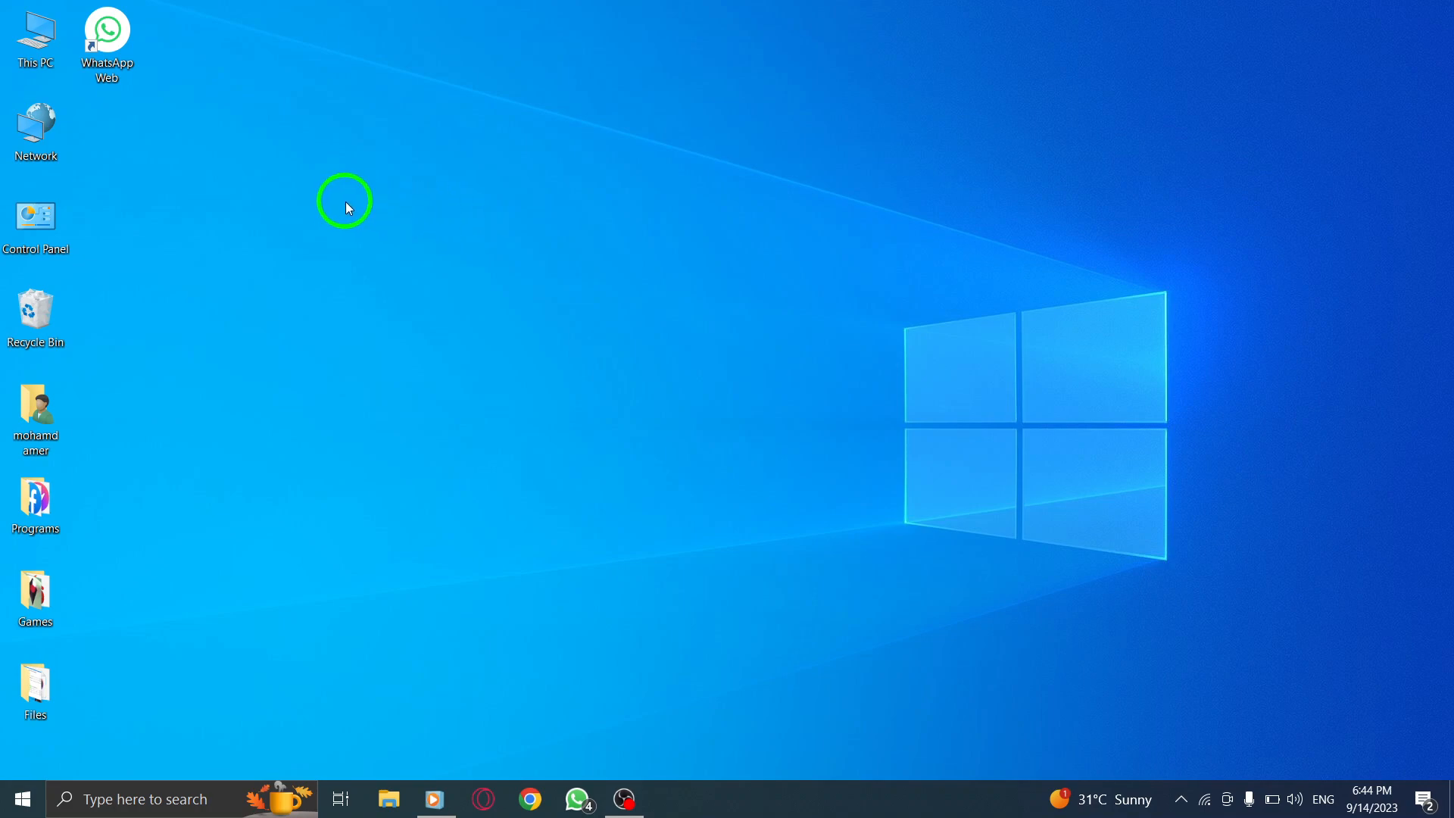
pyautogui.moveTo(198, 124)
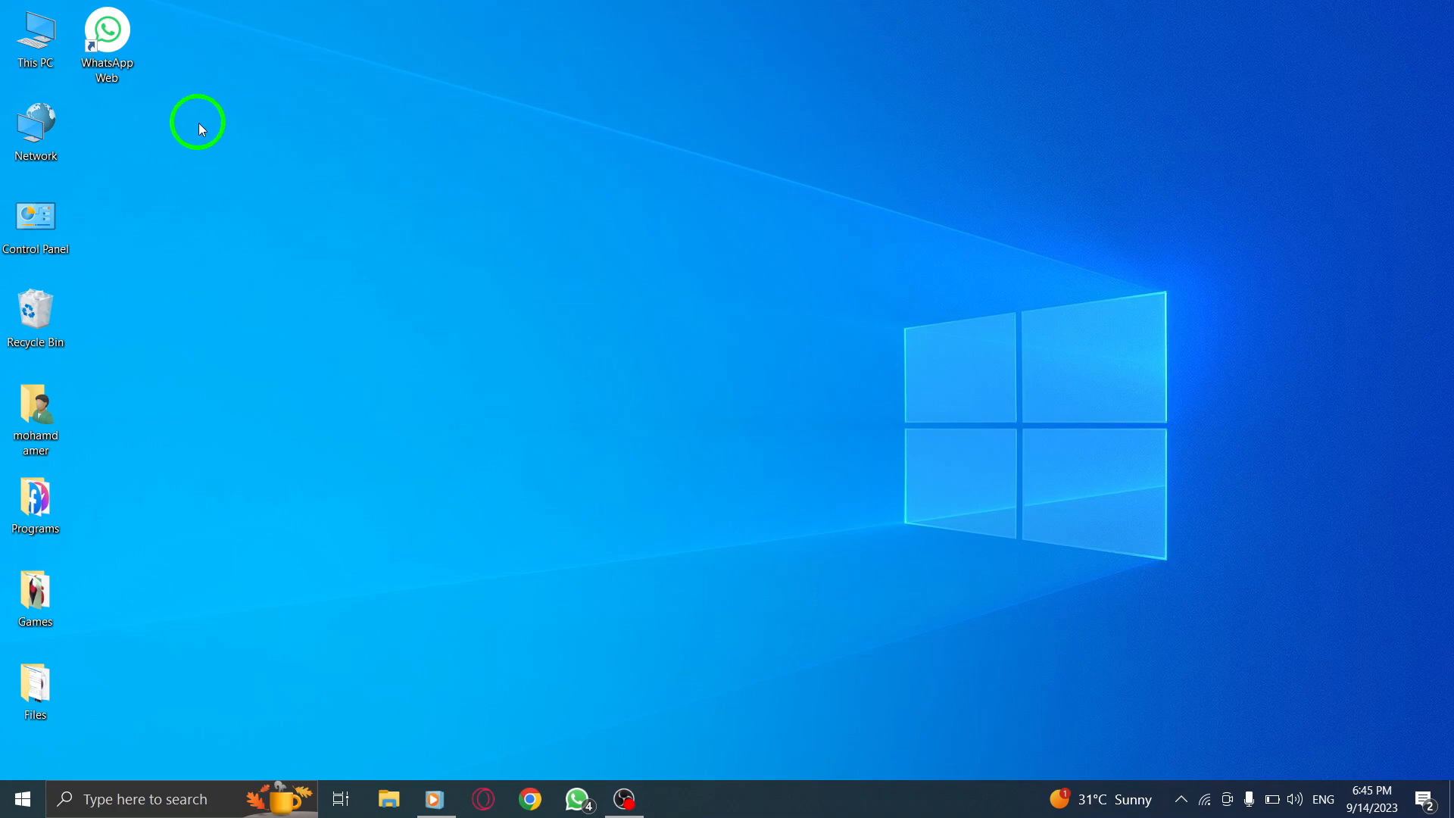
# - Launch WhatsApp Web from the desktop shortcut and open the three-dot main menu
pyautogui.doubleClick(106, 34)
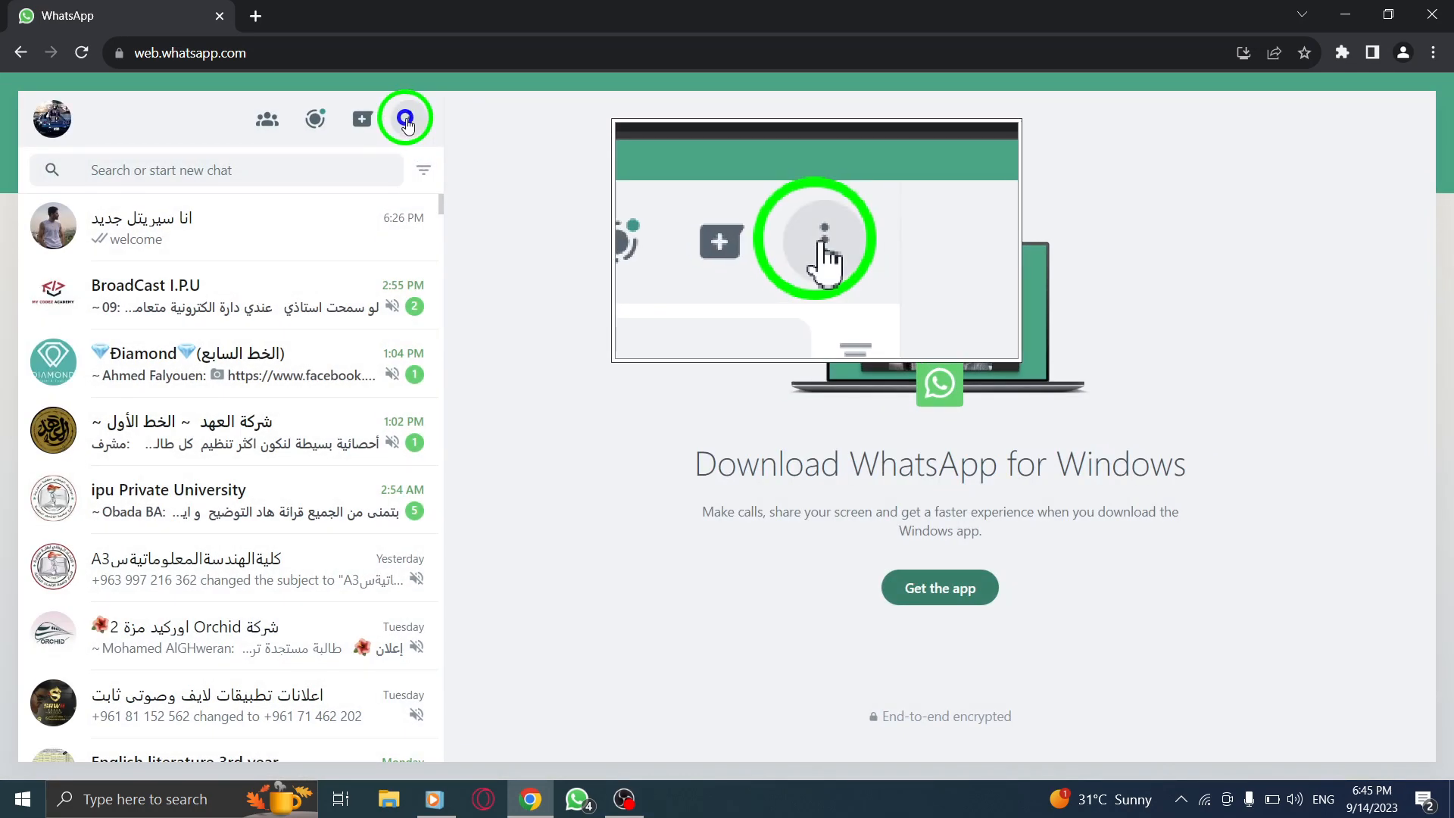
pyautogui.click(408, 119)
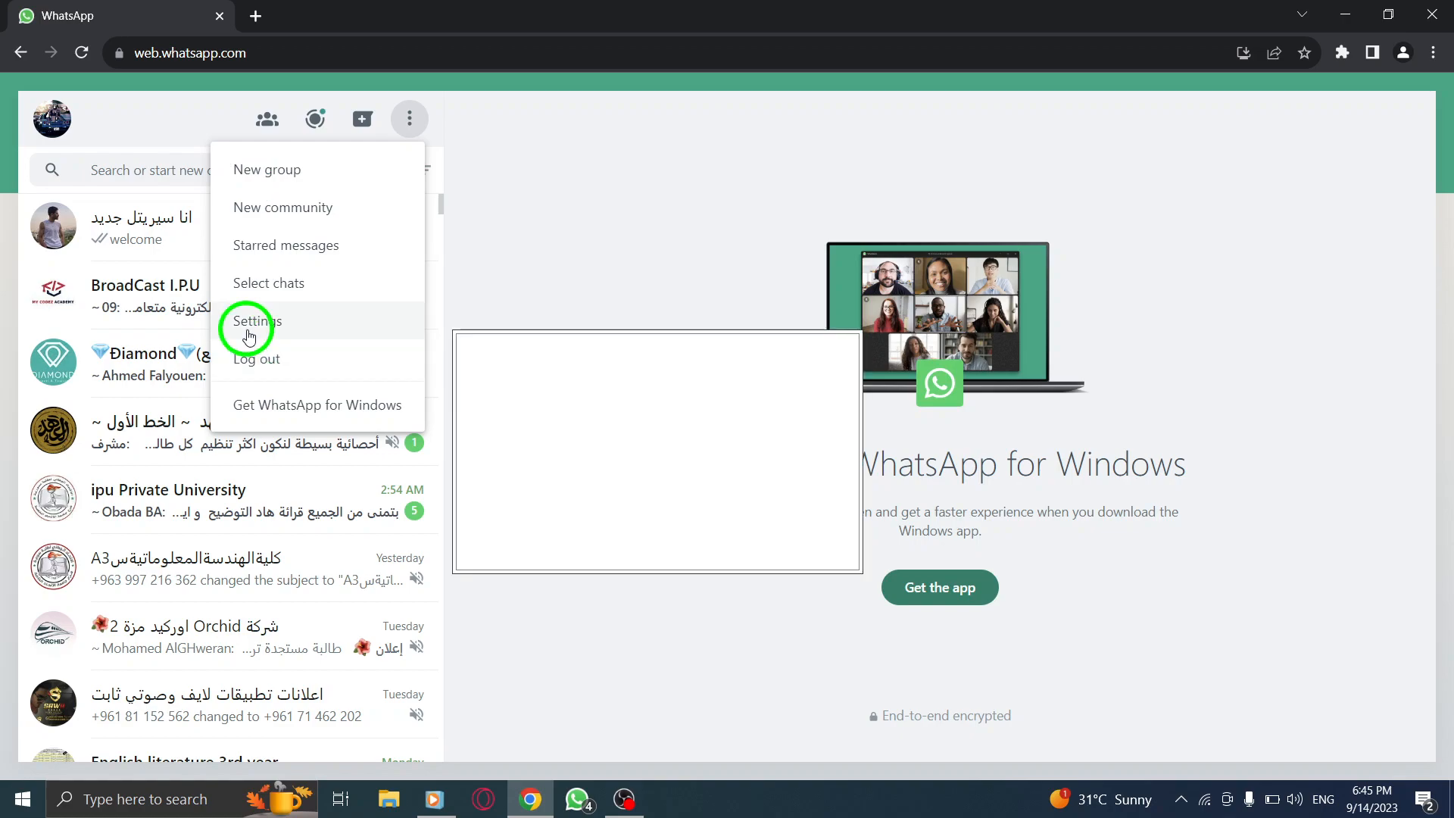
# - Go to Settings and open the Media auto-download options
pyautogui.click(255, 322)
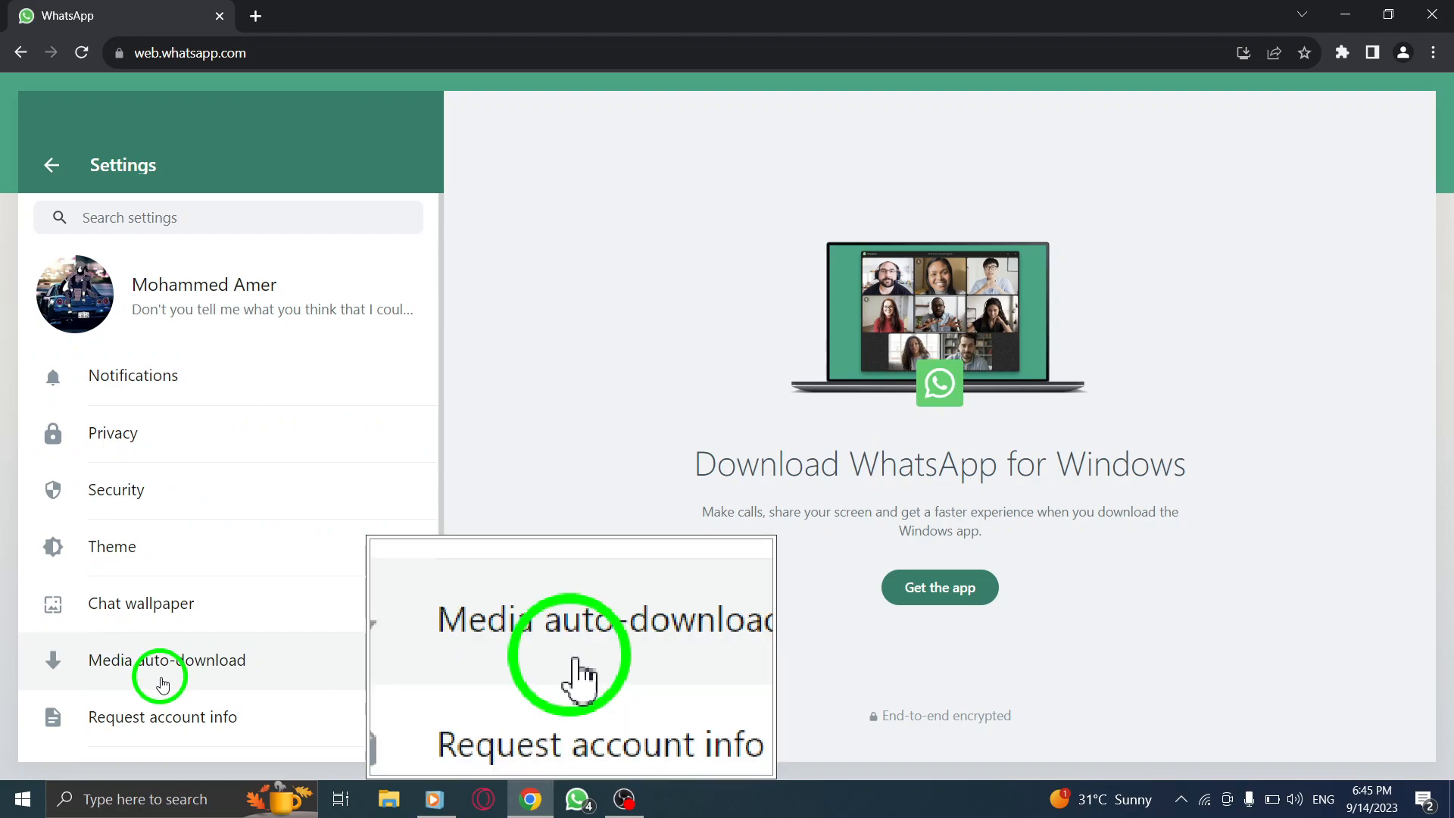
pyautogui.click(166, 659)
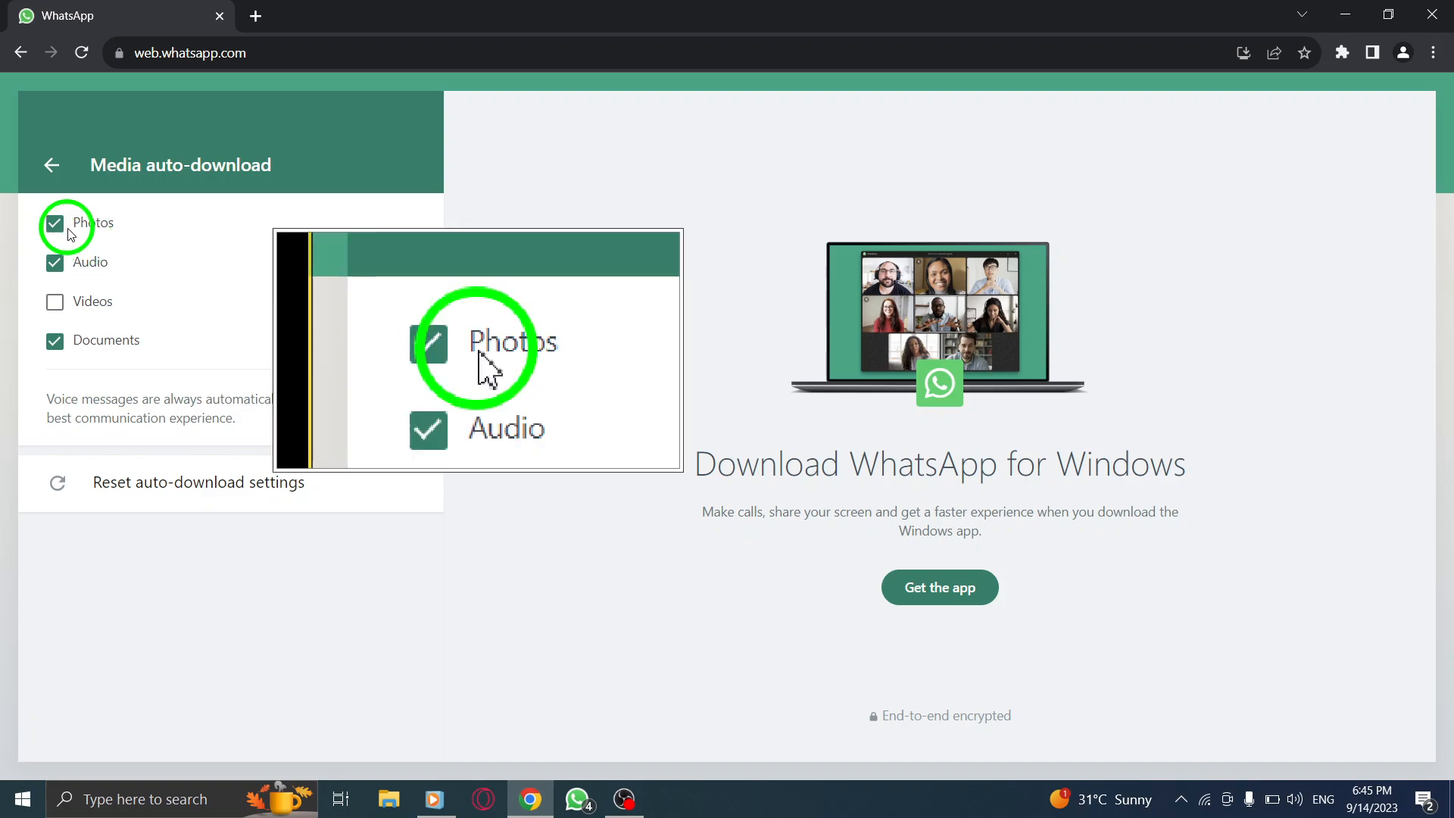
# - Untick Photos auto-download and go back twice to the chat list
pyautogui.click(54, 223)
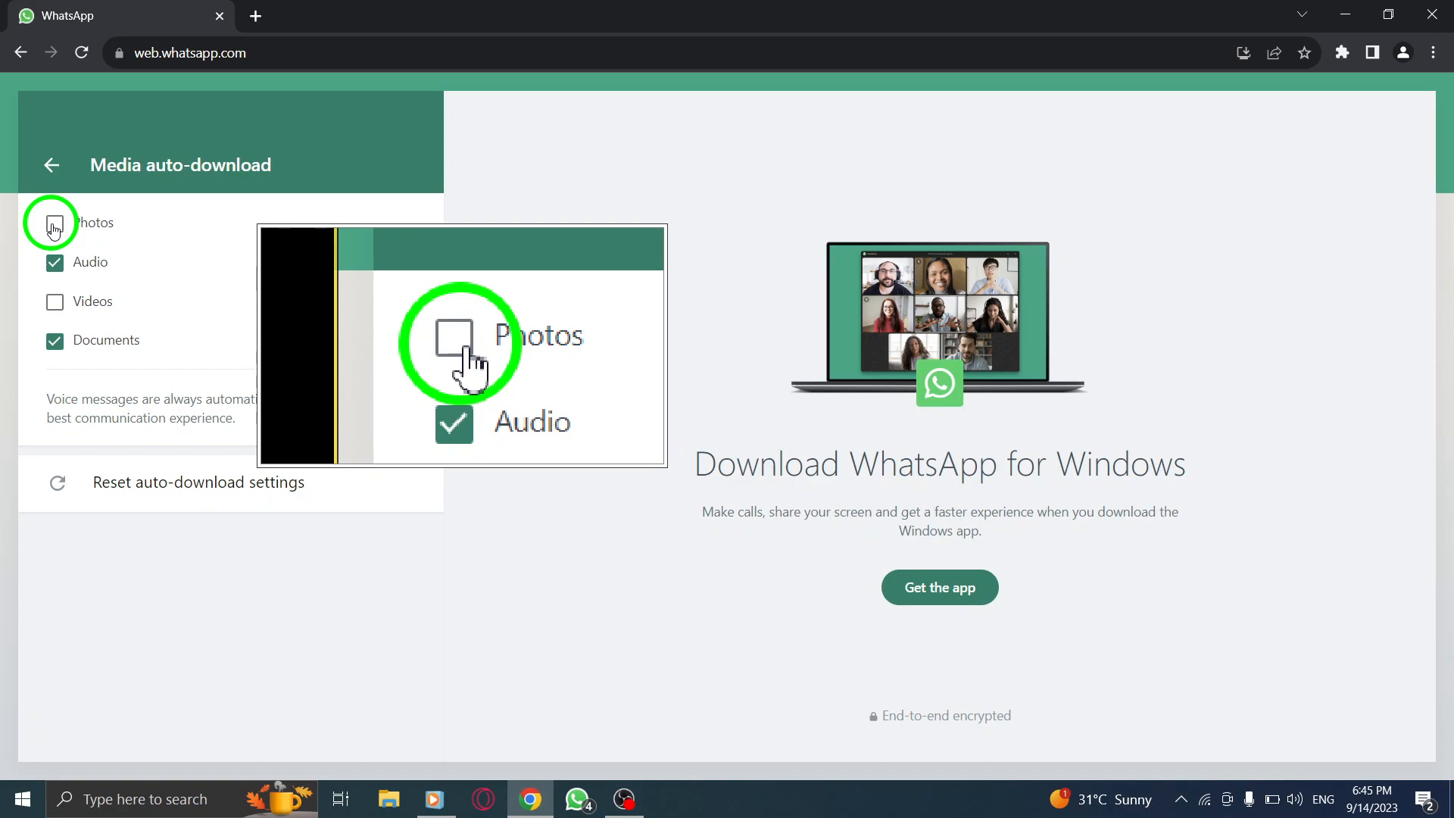
pyautogui.click(51, 165)
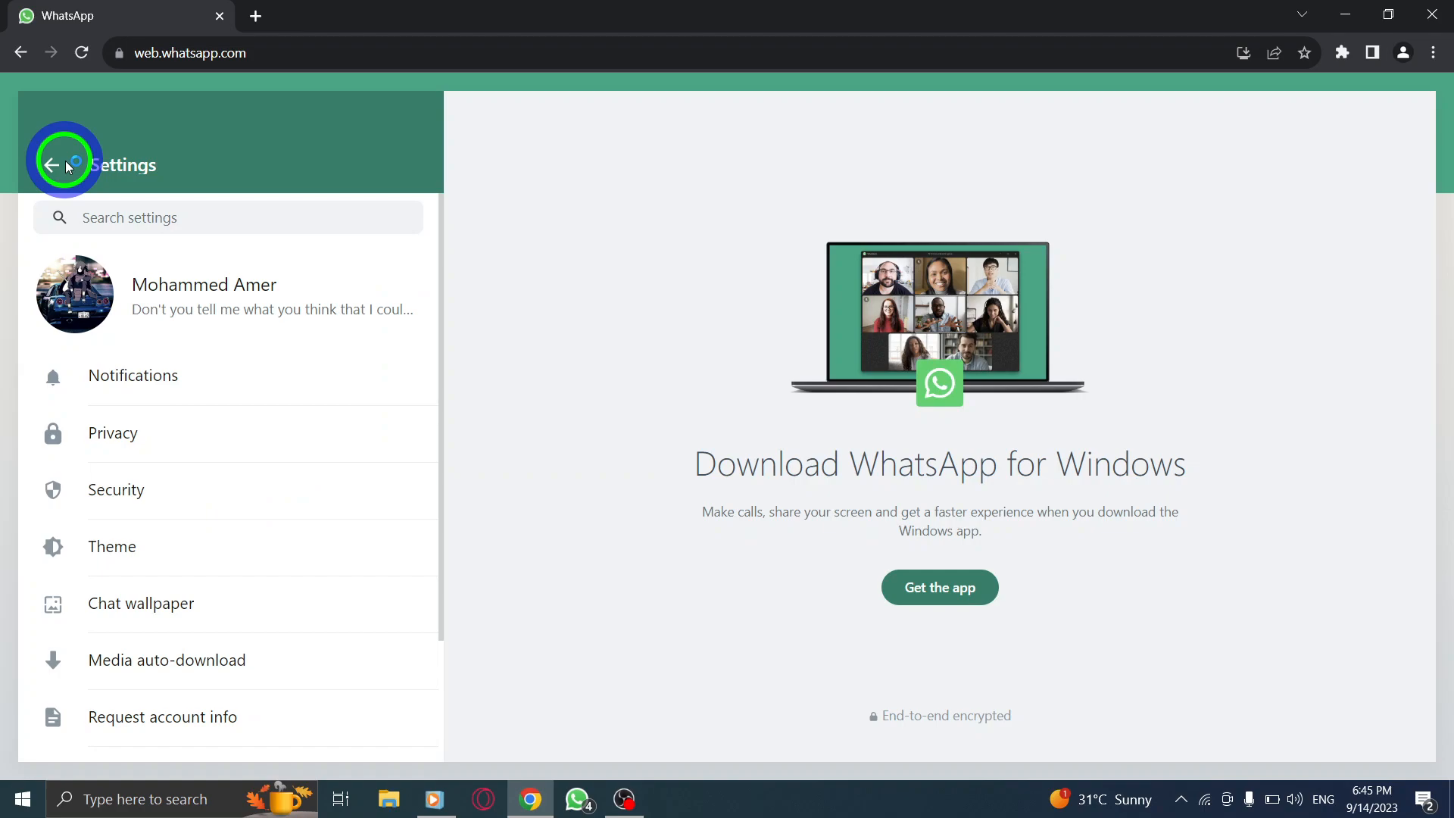
pyautogui.click(53, 165)
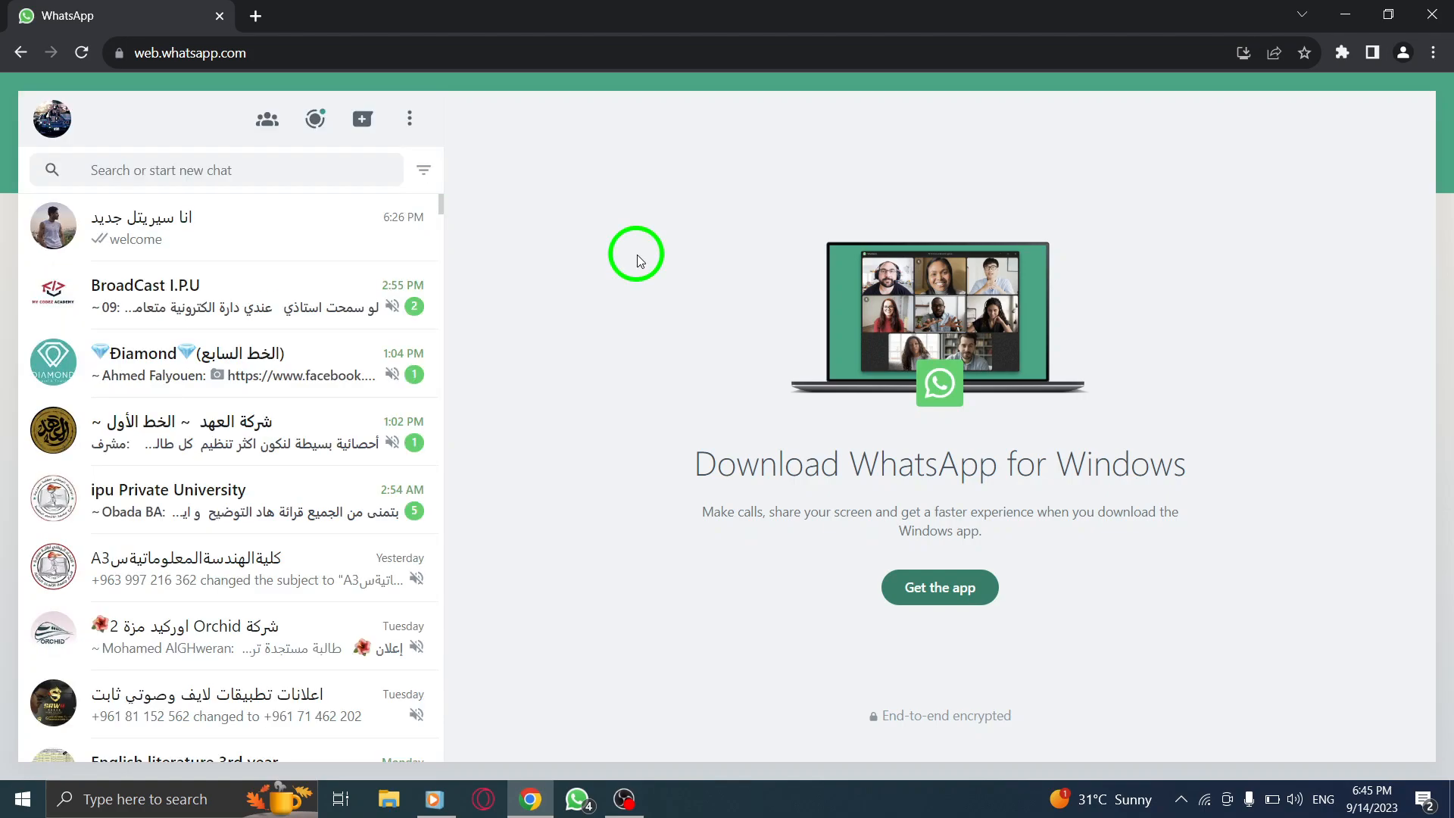